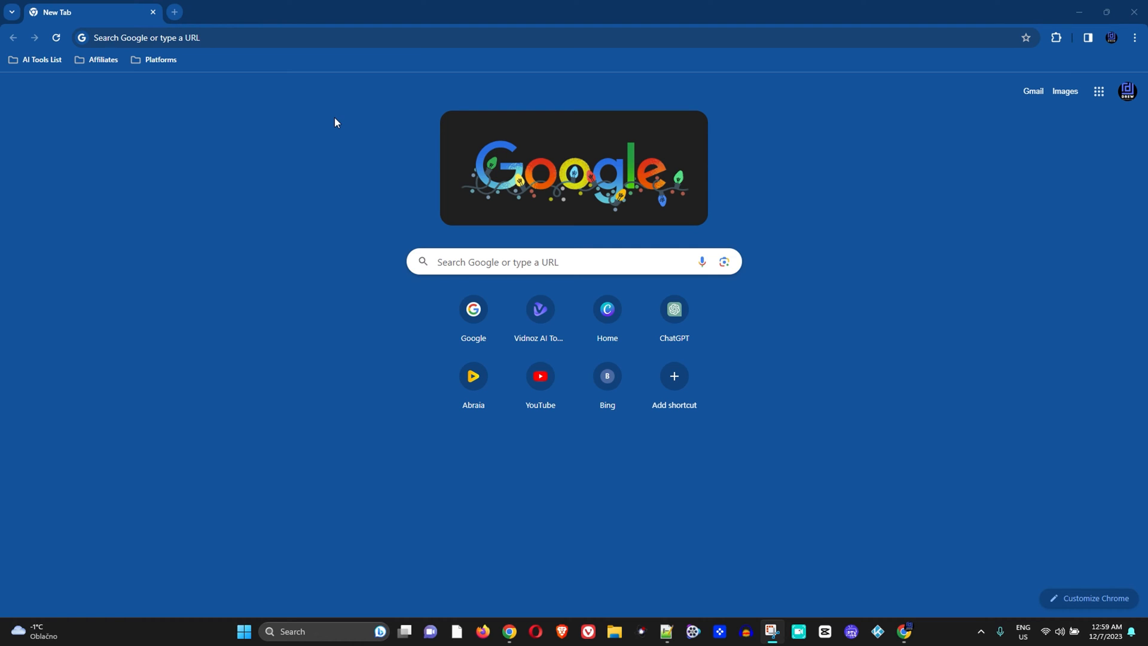
{"action": "mouse_move", "coordinate": [946, 286]}
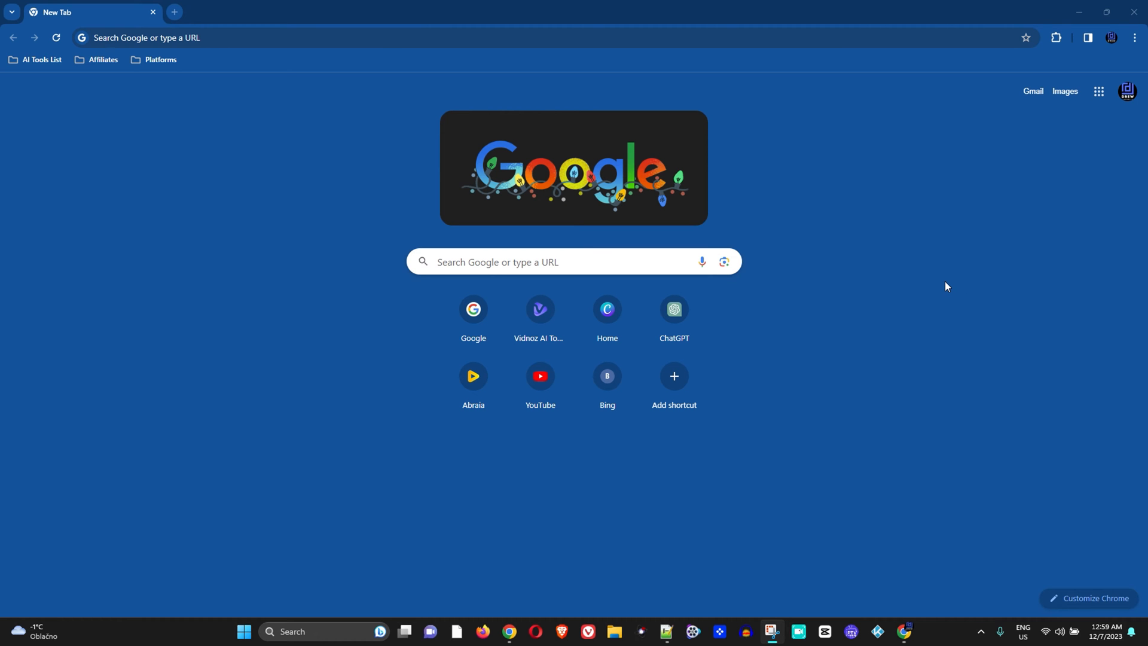
{"action": "mouse_move", "coordinate": [950, 274]}
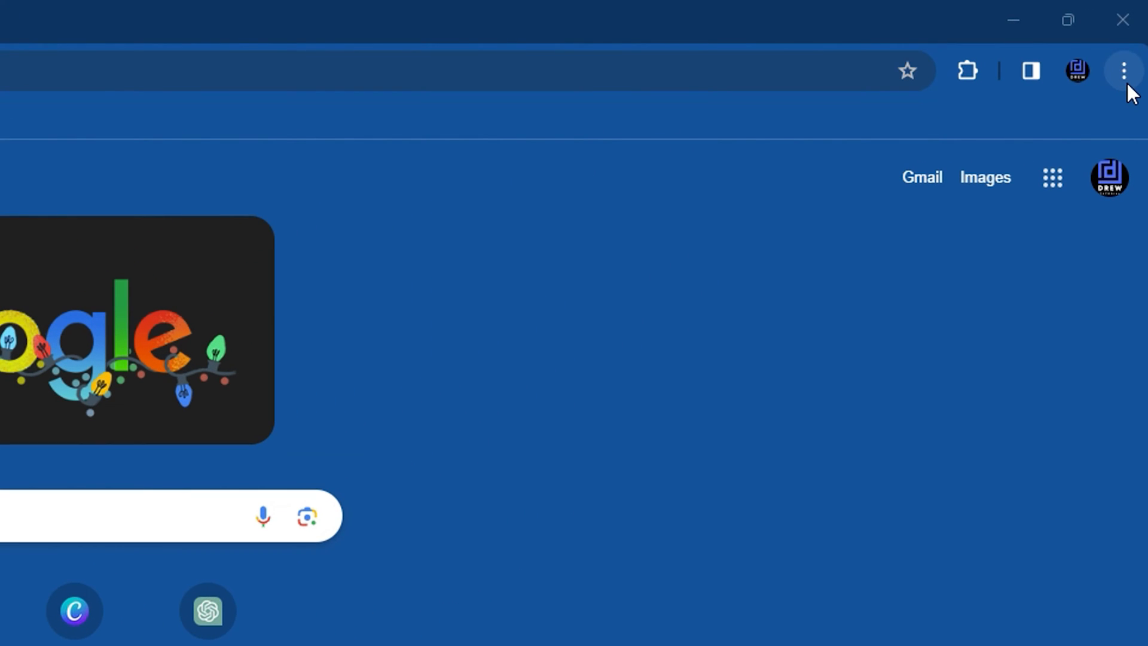
Open Chrome Settings from the three-dot menu, landing on the You and Google section.
{"action": "left_click", "coordinate": [1123, 69]}
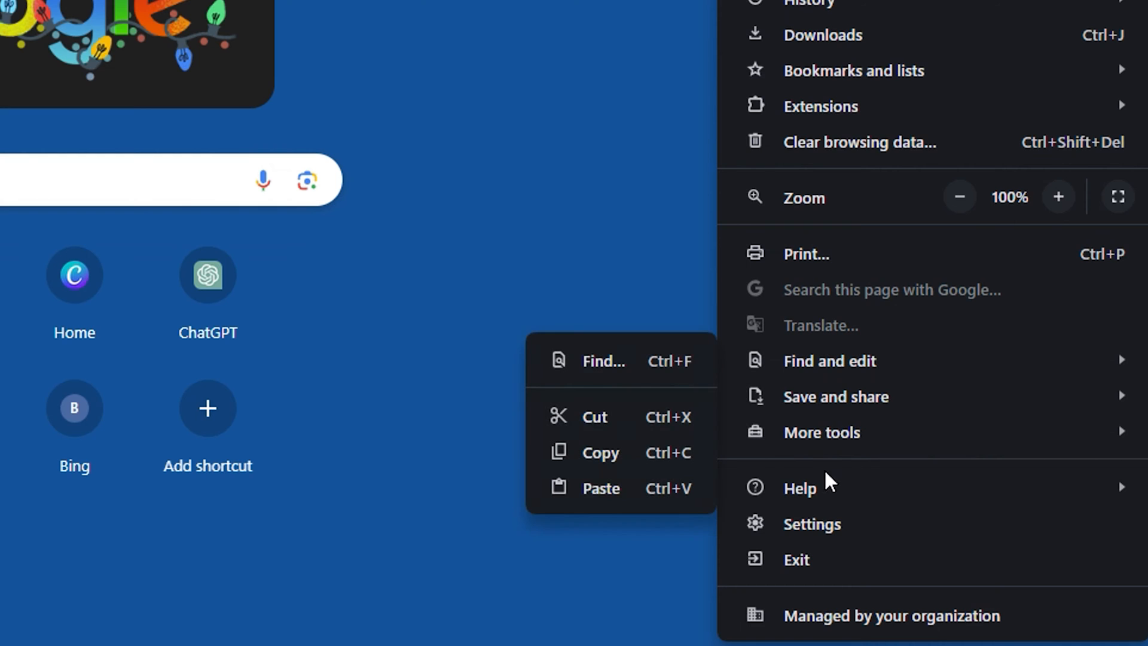
{"action": "left_click", "coordinate": [812, 524]}
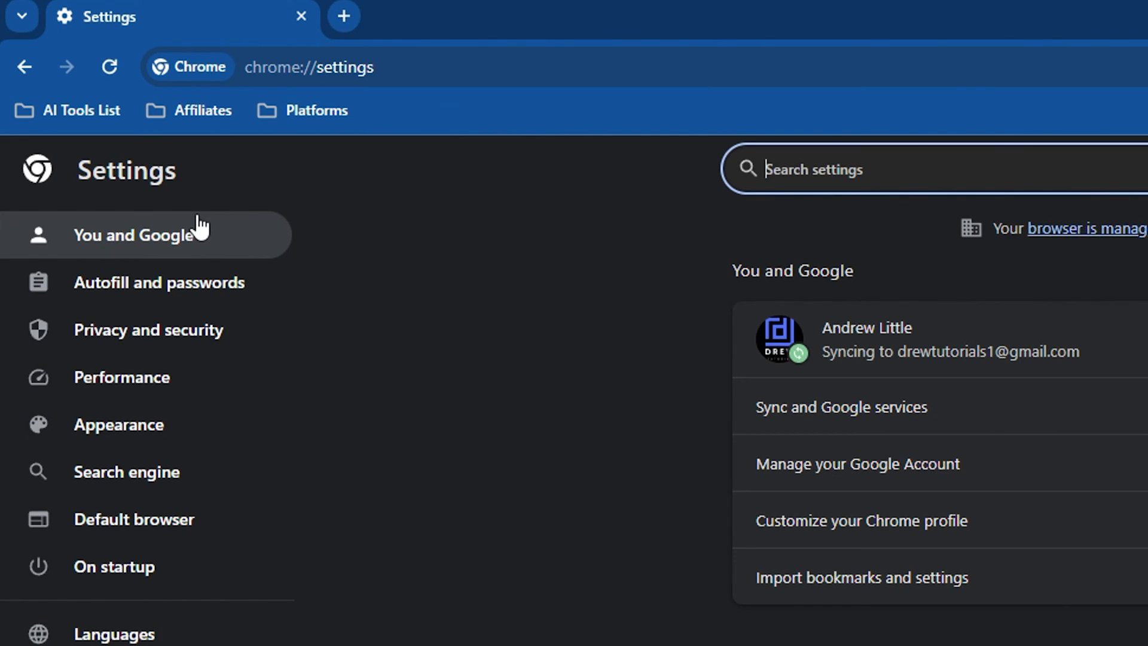
{"action": "mouse_move", "coordinate": [114, 443]}
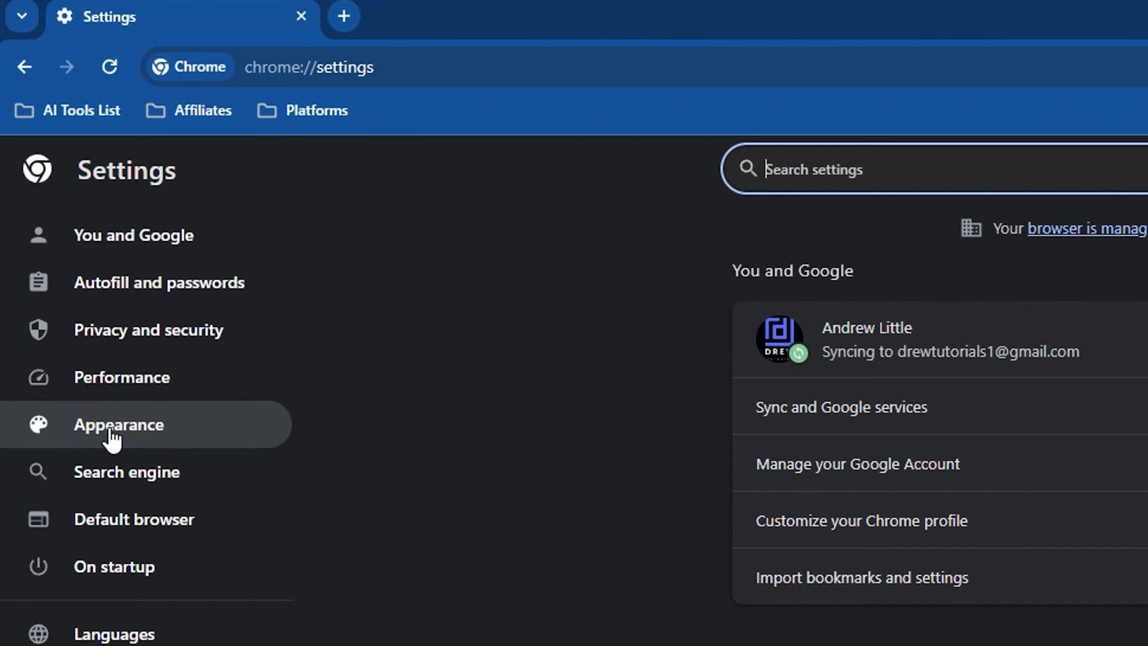
In Appearance, try Very small and Very large font sizes, then reopen the size choices.
{"action": "left_click", "coordinate": [119, 425]}
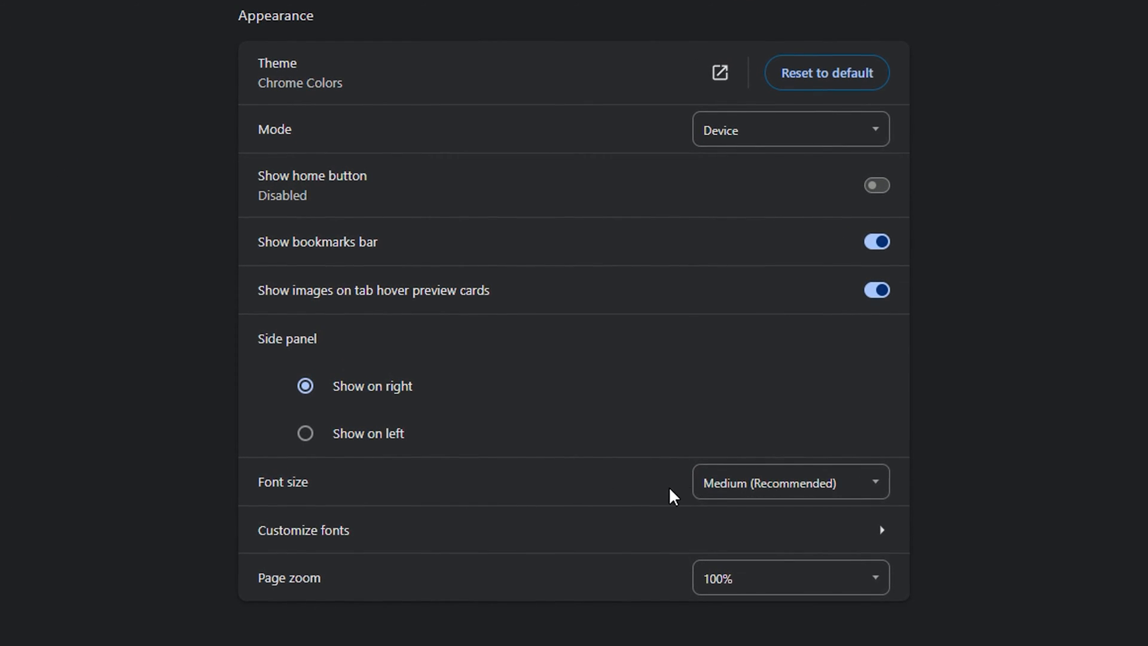
{"action": "left_click", "coordinate": [791, 483]}
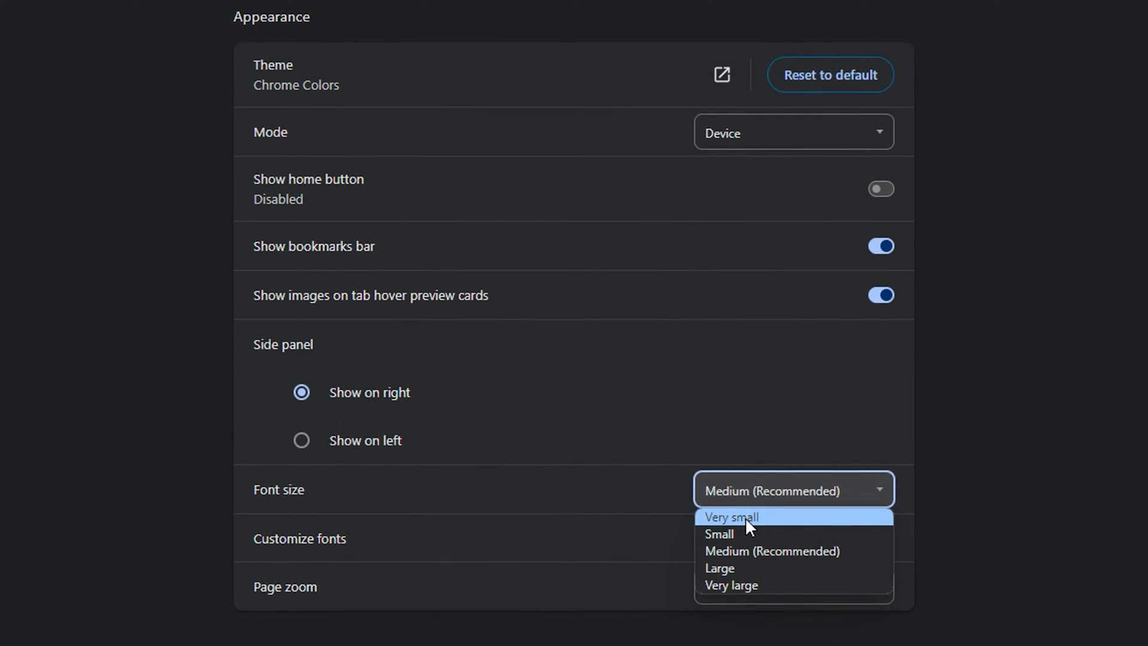
{"action": "left_click", "coordinate": [731, 518]}
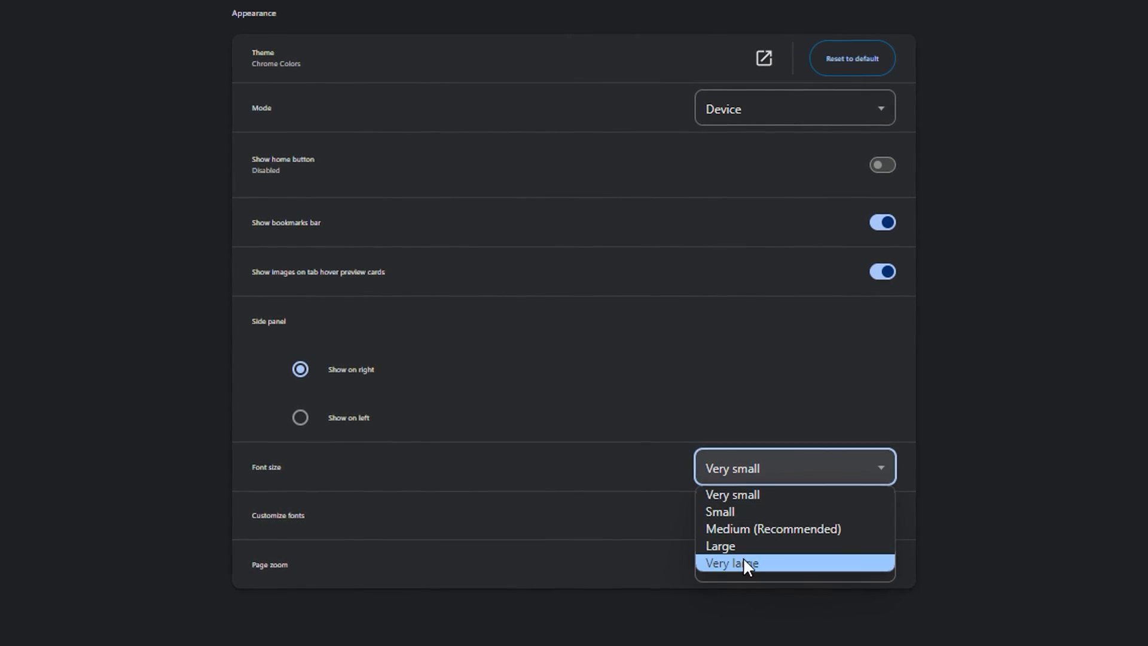
{"action": "left_click", "coordinate": [735, 562]}
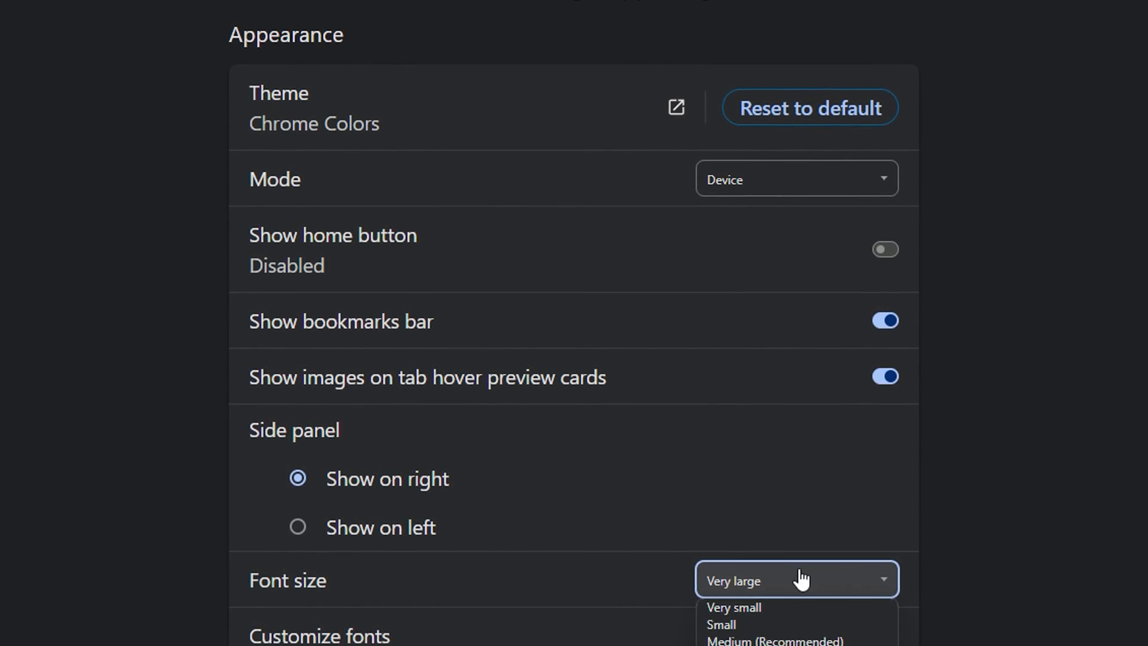
{"action": "left_click", "coordinate": [772, 640]}
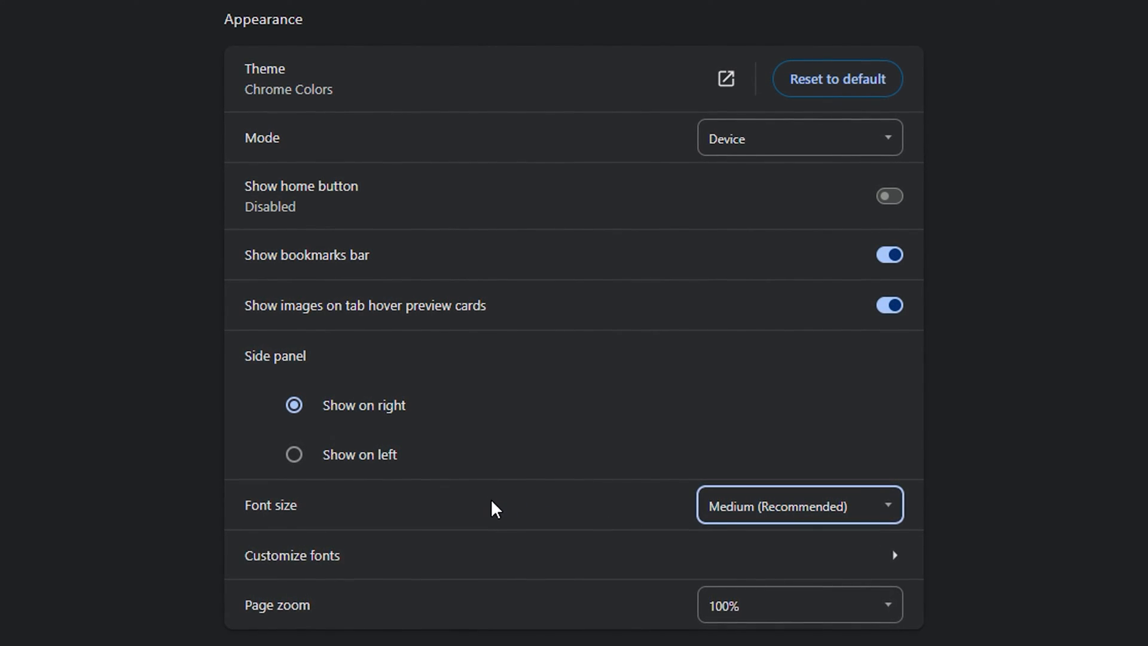
{"action": "mouse_move", "coordinate": [404, 575]}
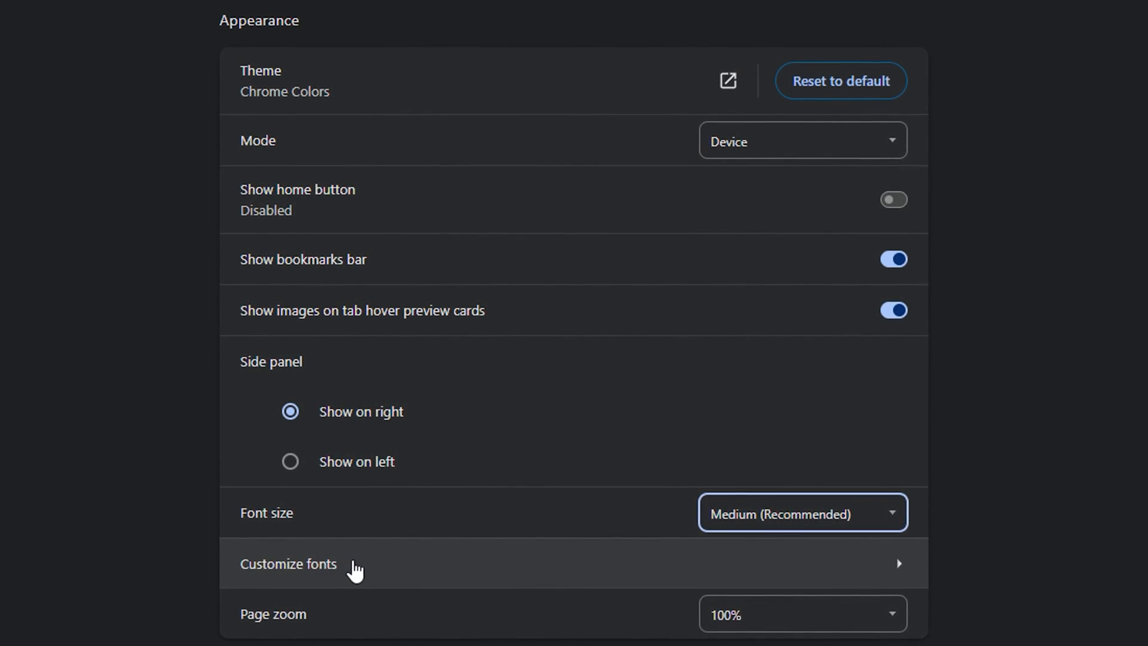
On Customize fonts, drag the default font size to 22, then 44, then back to 16.
{"action": "left_click", "coordinate": [290, 564]}
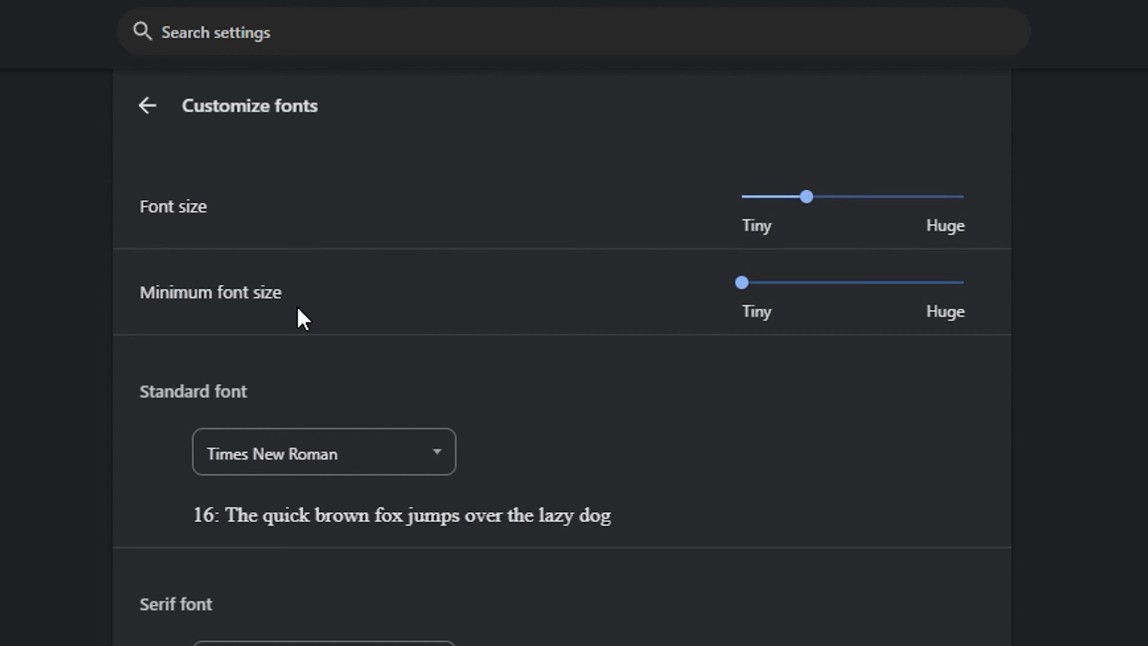
{"action": "mouse_move", "coordinate": [481, 434]}
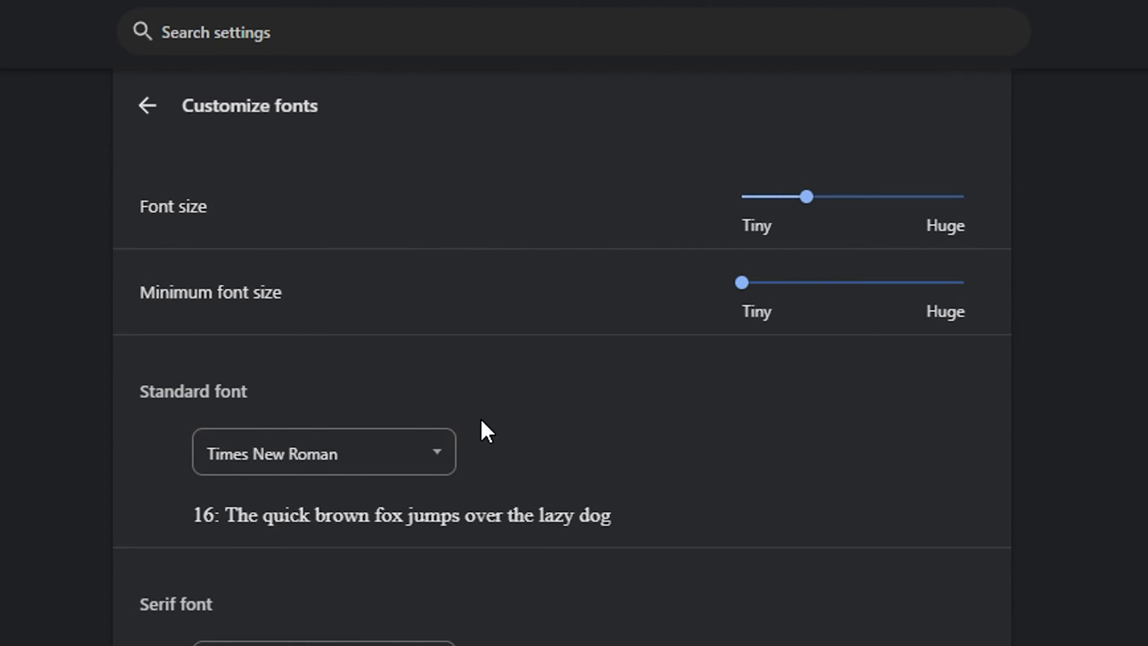
{"action": "scroll", "scroll_direction": "down", "scroll_amount": 3}
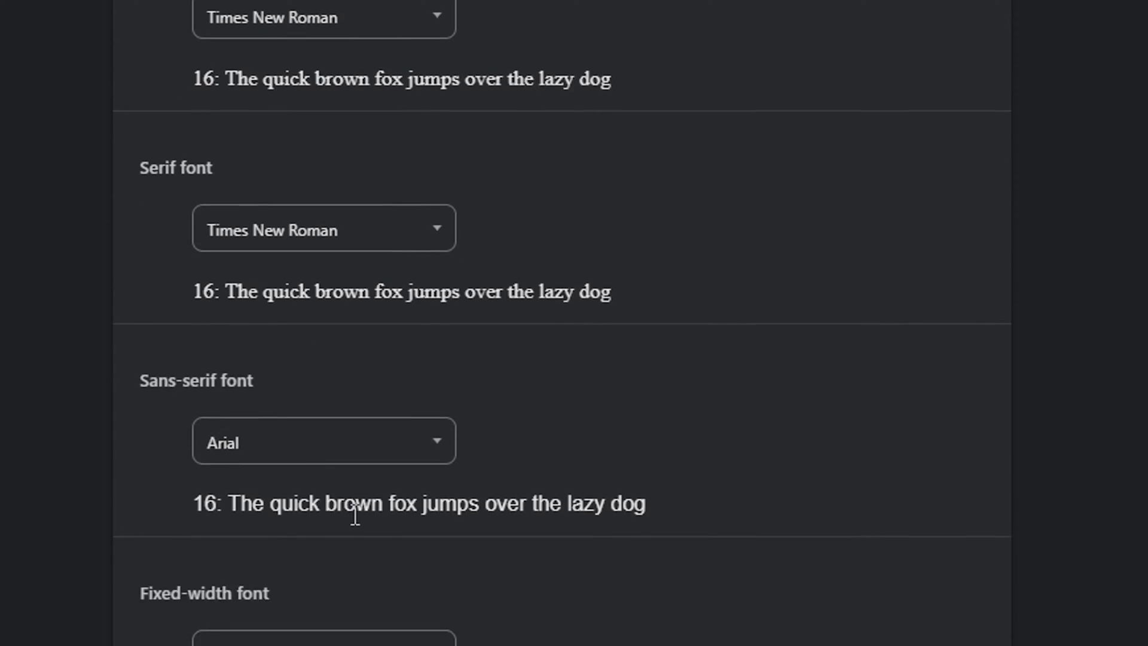
{"action": "scroll", "scroll_direction": "up", "scroll_amount": 3}
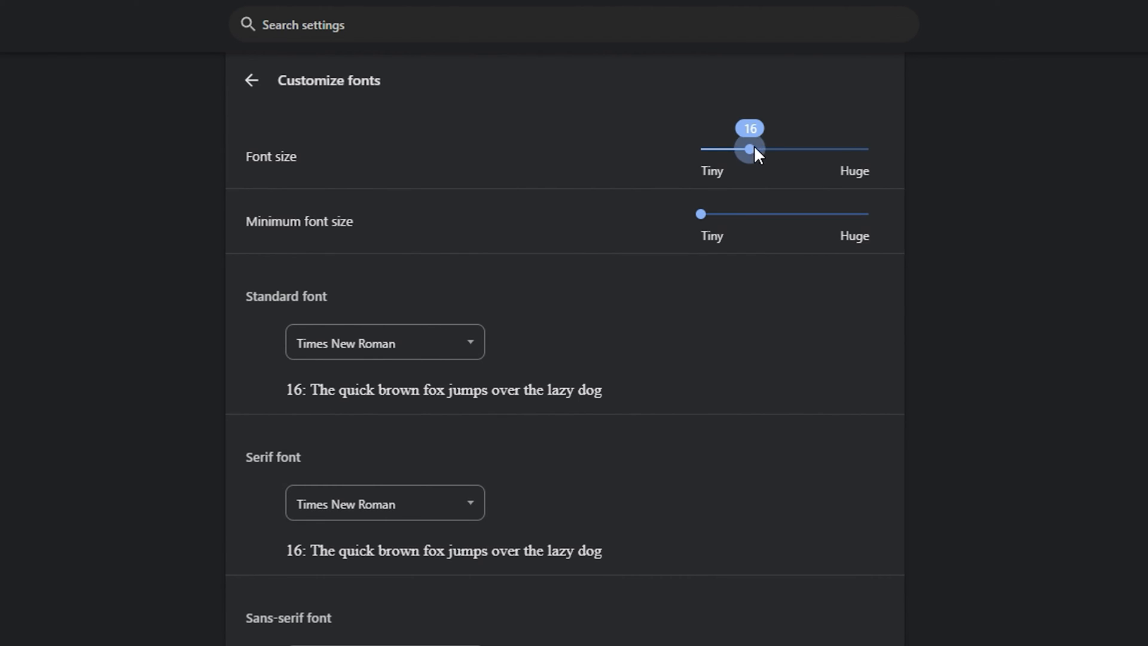
{"action": "left_click_drag", "start_coordinate": [747, 149], "coordinate": [779, 162]}
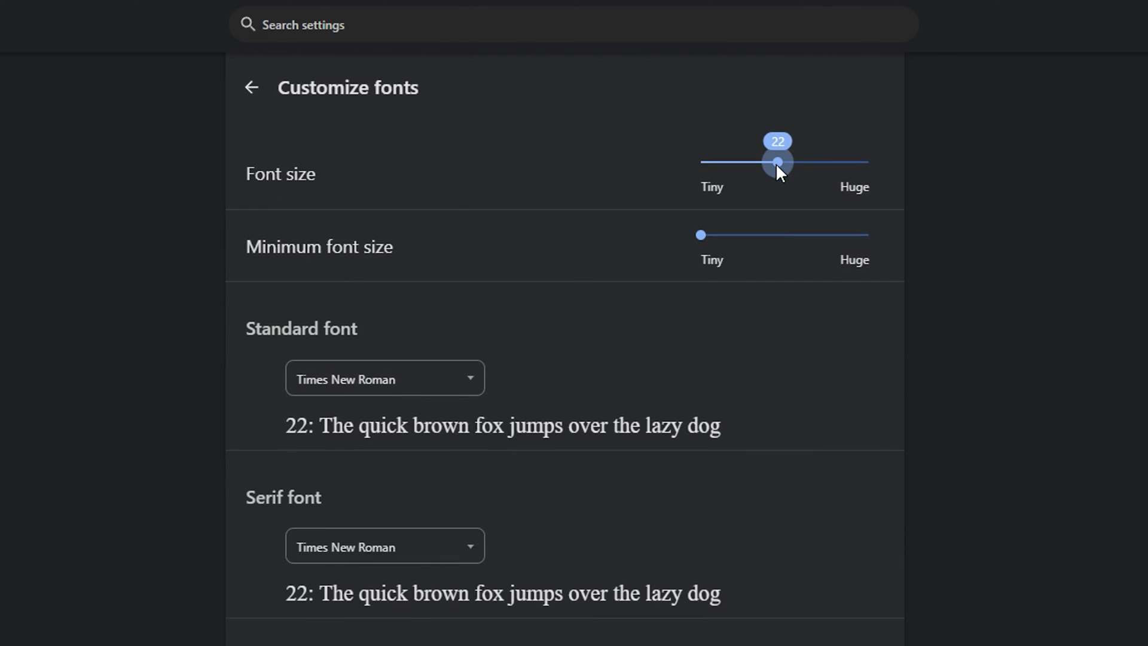
{"action": "left_click_drag", "start_coordinate": [779, 162], "coordinate": [841, 215]}
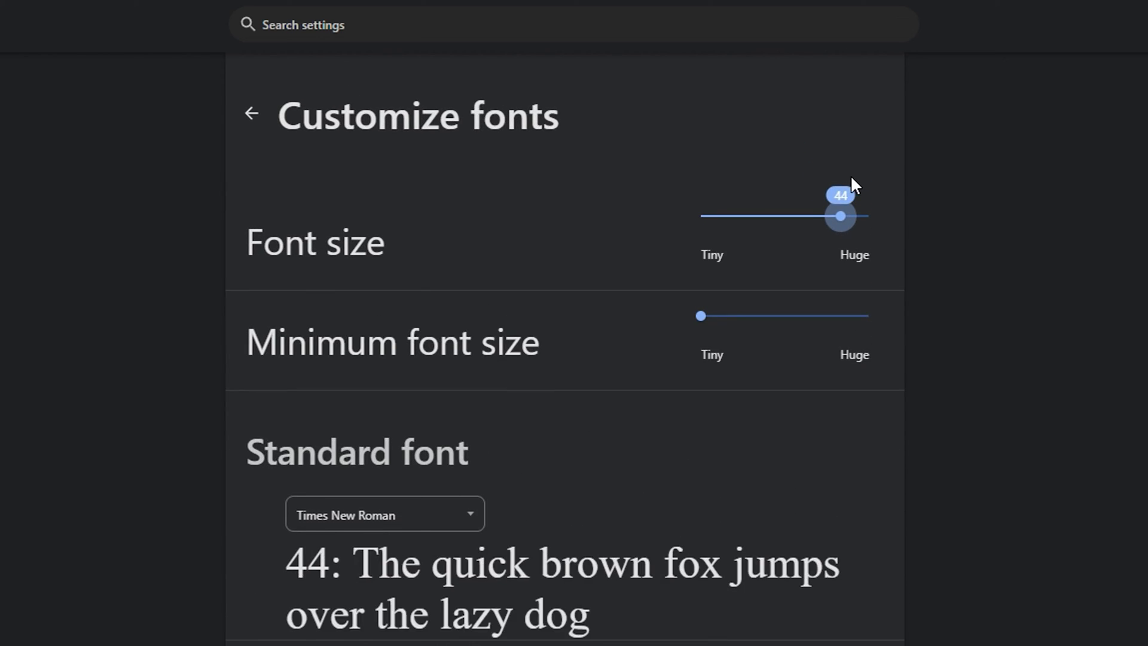
{"action": "left_click_drag", "start_coordinate": [841, 215], "coordinate": [750, 149]}
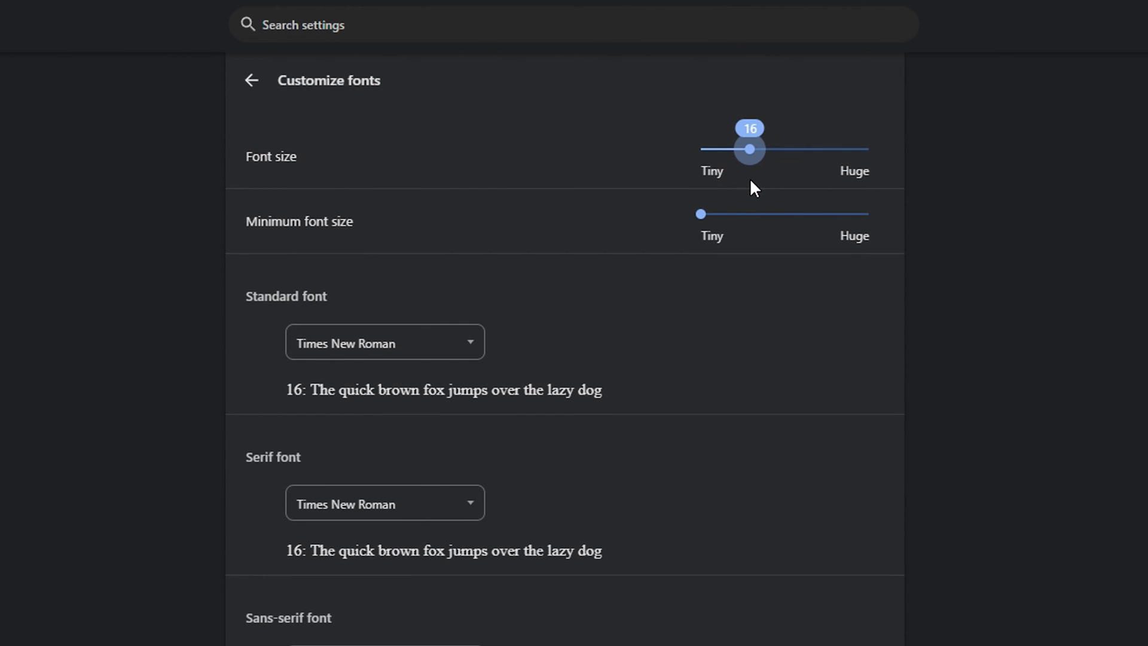
{"action": "mouse_move", "coordinate": [327, 252]}
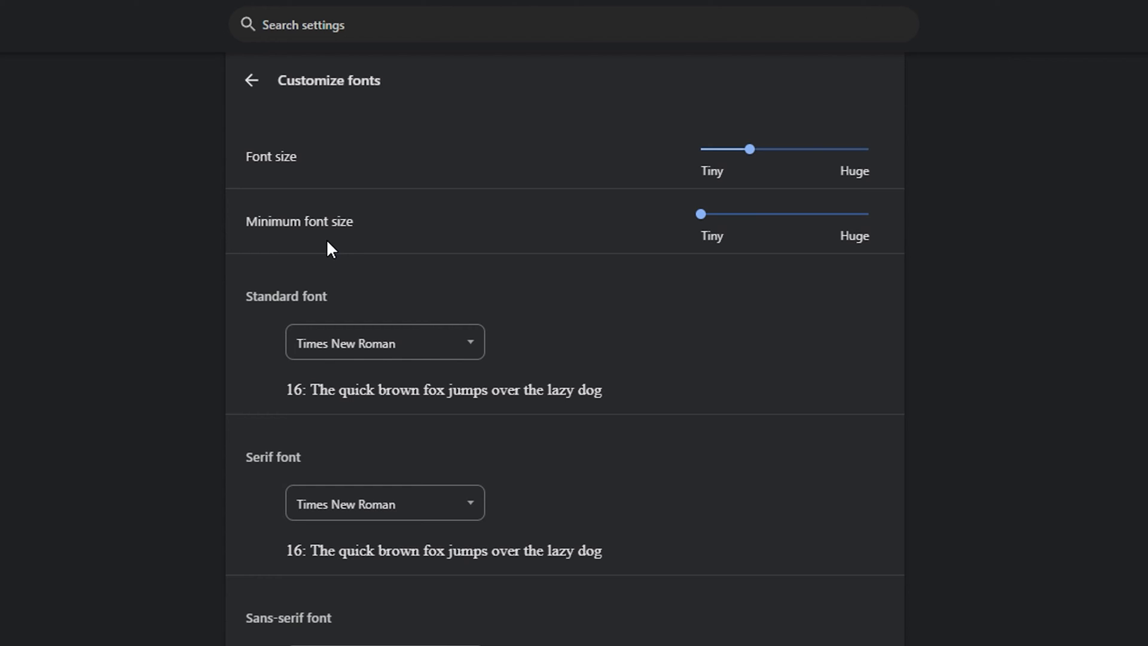
Raise the minimum font size to 8, 9 and 10, then return it to its lowest setting.
{"action": "left_click", "coordinate": [700, 214]}
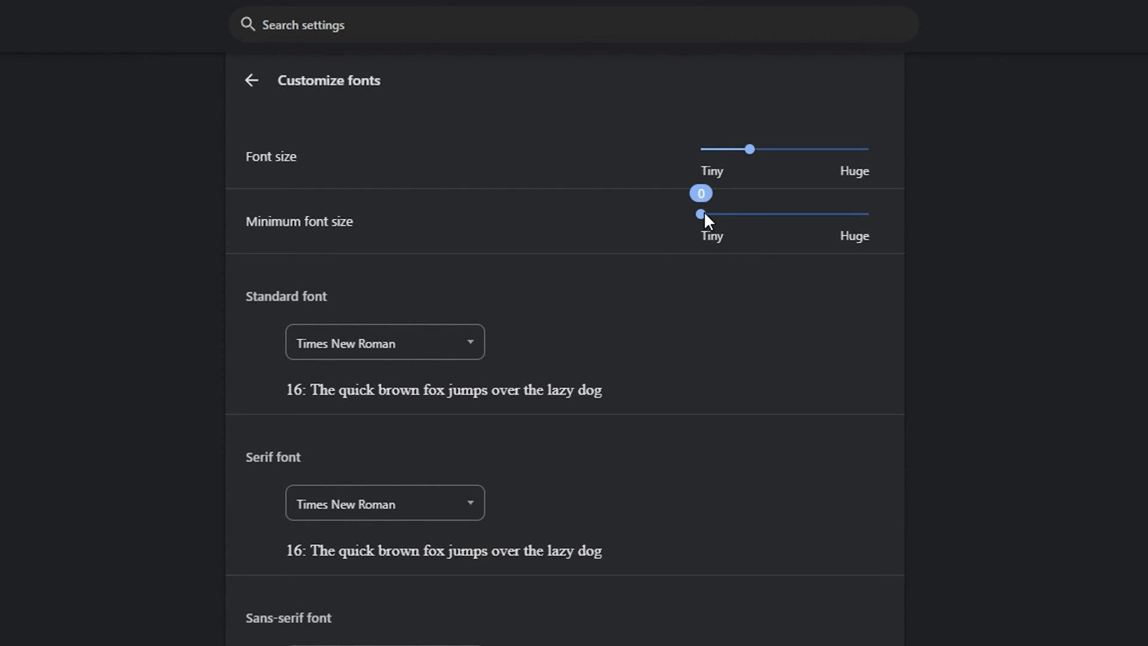
{"action": "left_click_drag", "start_coordinate": [701, 215], "coordinate": [732, 215]}
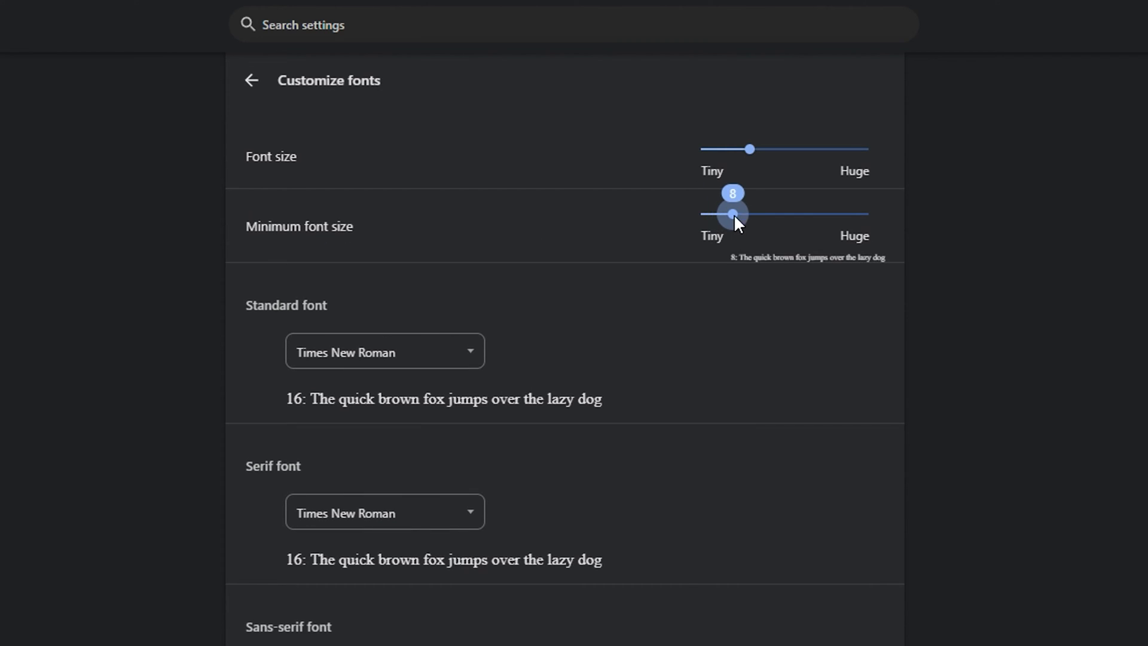
{"action": "left_click_drag", "start_coordinate": [732, 214], "coordinate": [742, 214]}
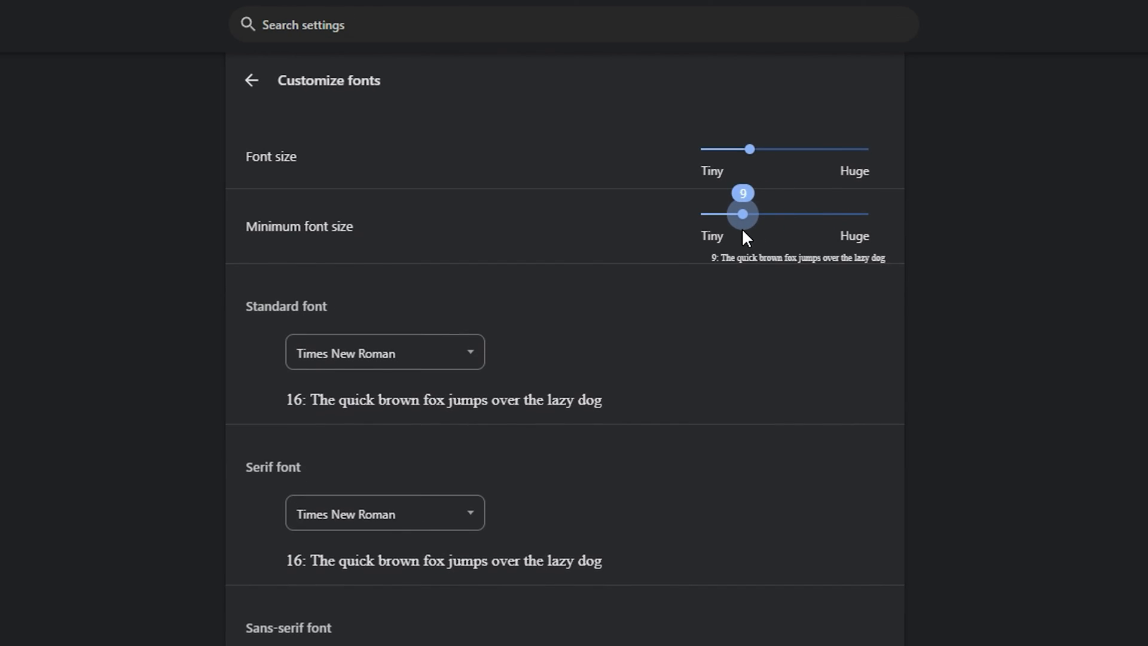
{"action": "left_click_drag", "start_coordinate": [741, 213], "coordinate": [752, 213]}
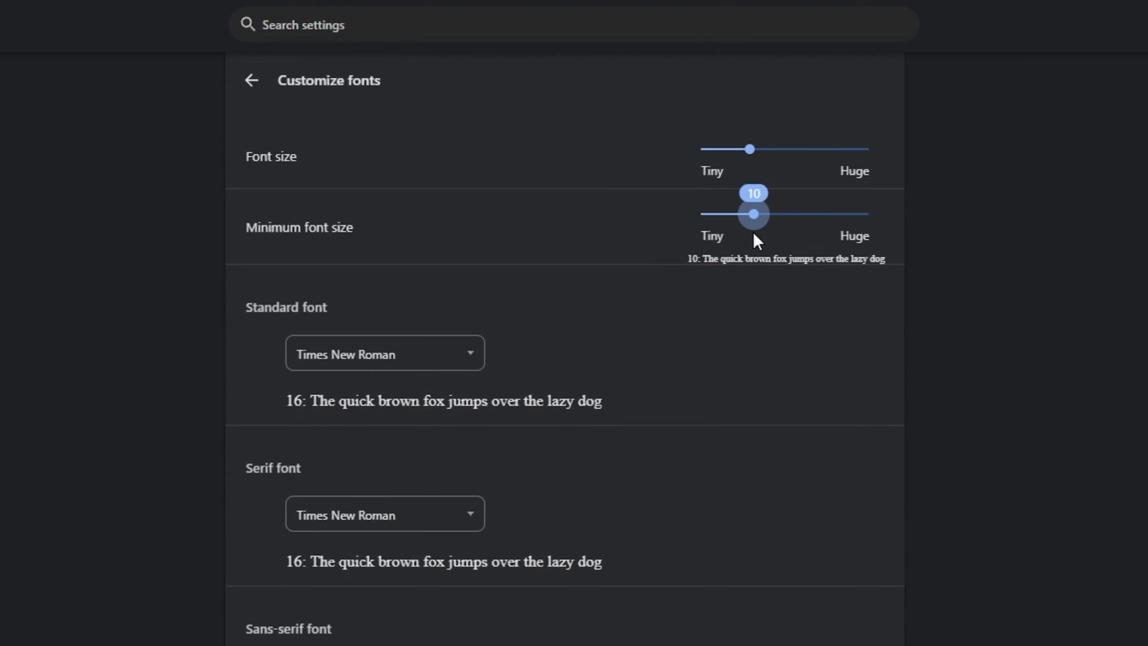
{"action": "left_click_drag", "start_coordinate": [751, 213], "coordinate": [701, 213]}
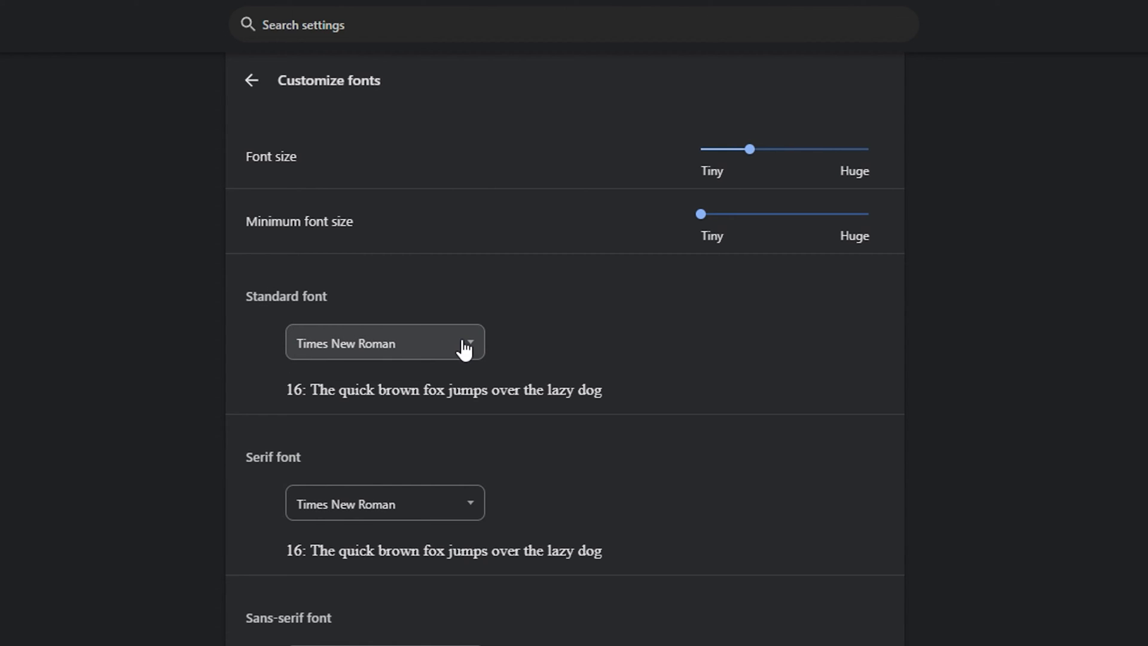
{"action": "left_click", "coordinate": [384, 342]}
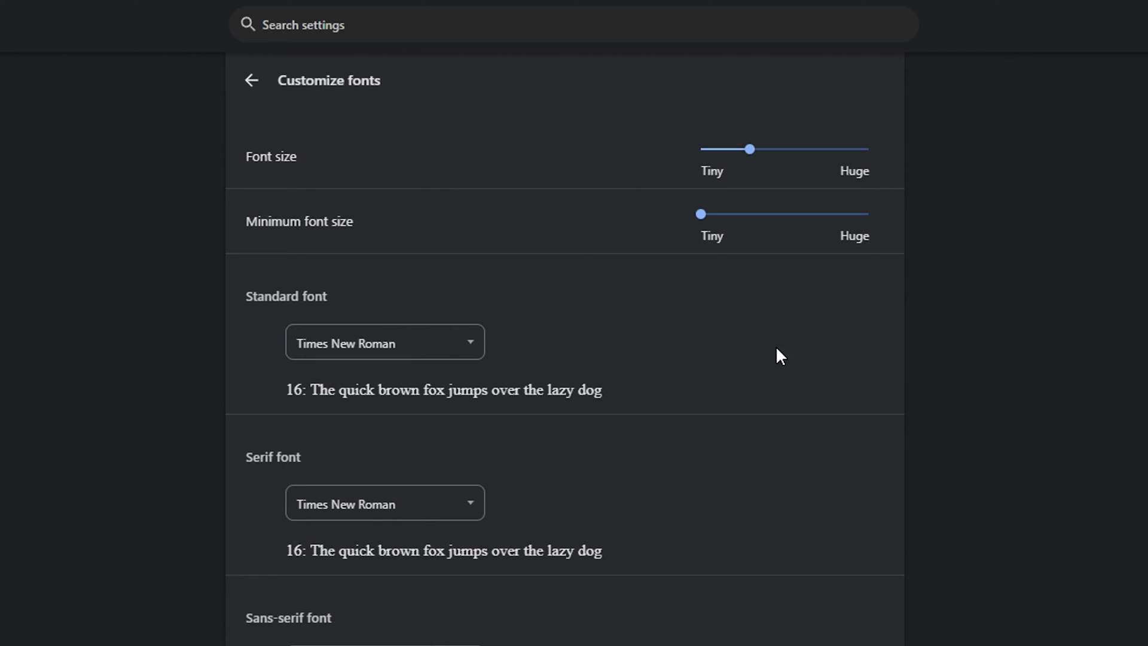
{"action": "scroll", "scroll_direction": "down", "scroll_amount": 3}
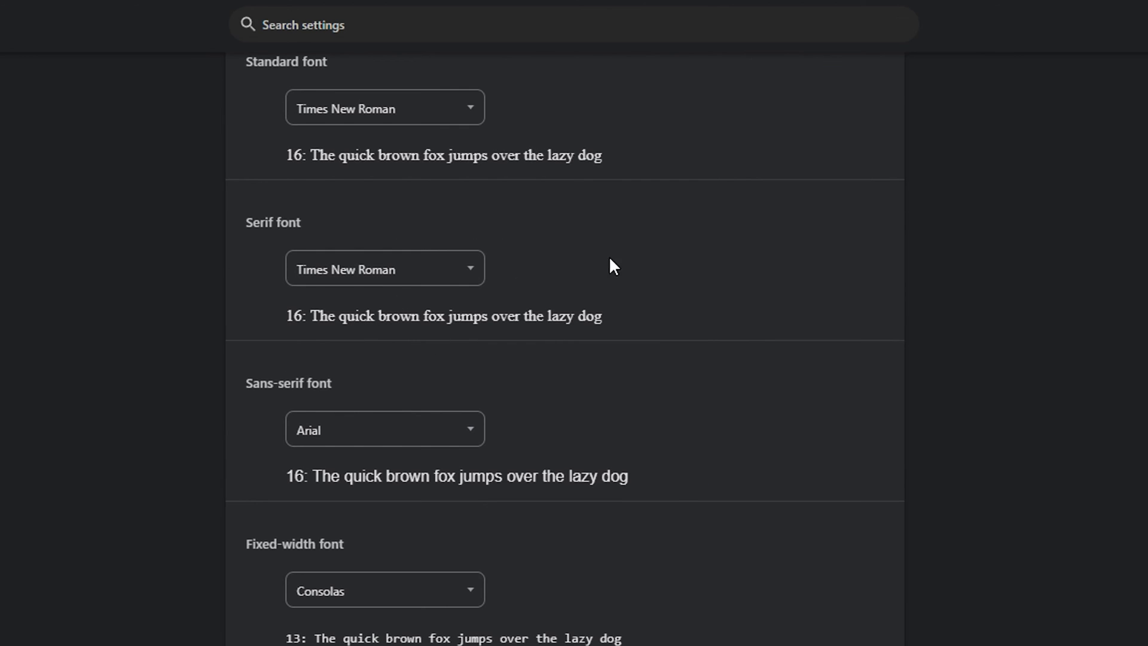
{"action": "scroll", "scroll_direction": "down", "scroll_amount": 3}
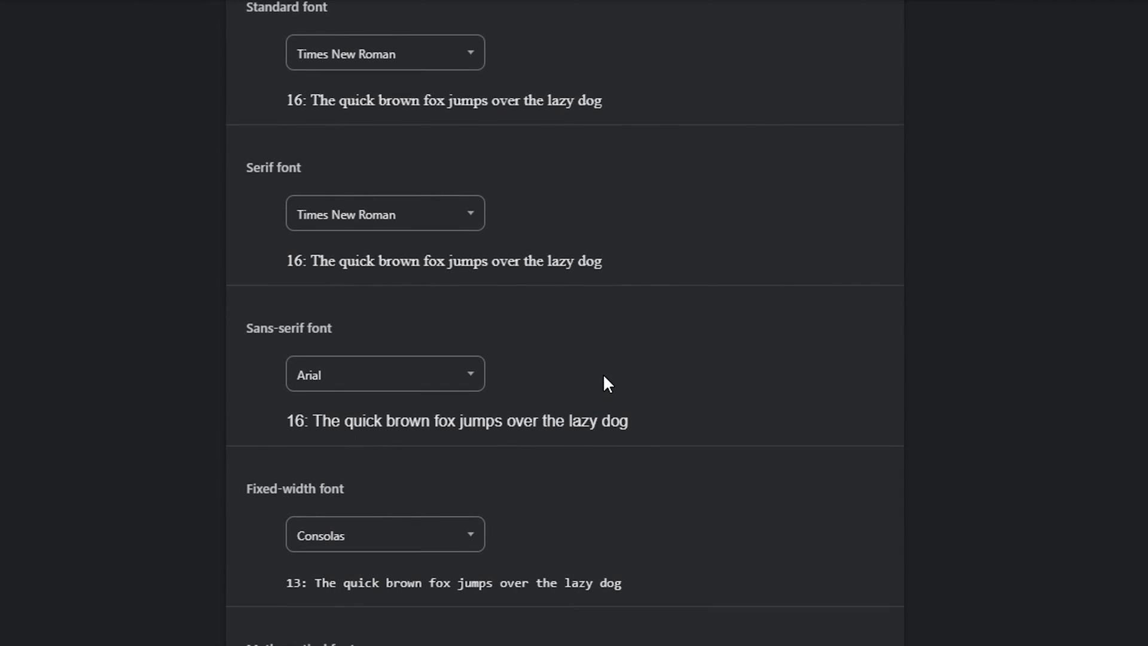
{"action": "scroll", "scroll_direction": "down", "scroll_amount": 3}
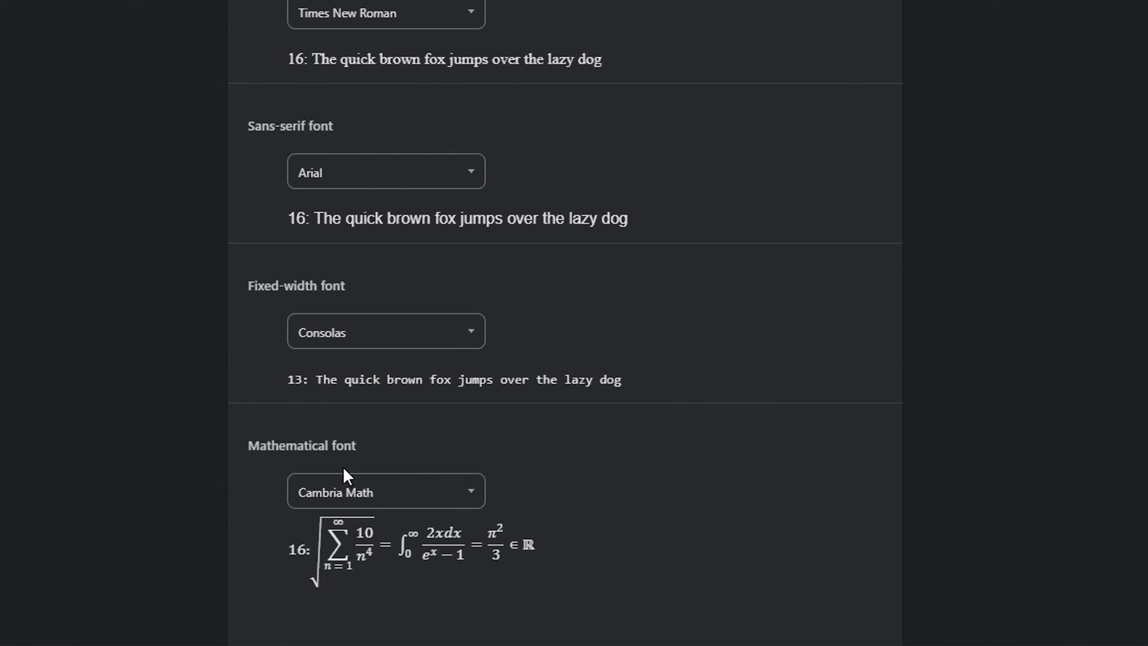
{"action": "mouse_move", "coordinate": [470, 552]}
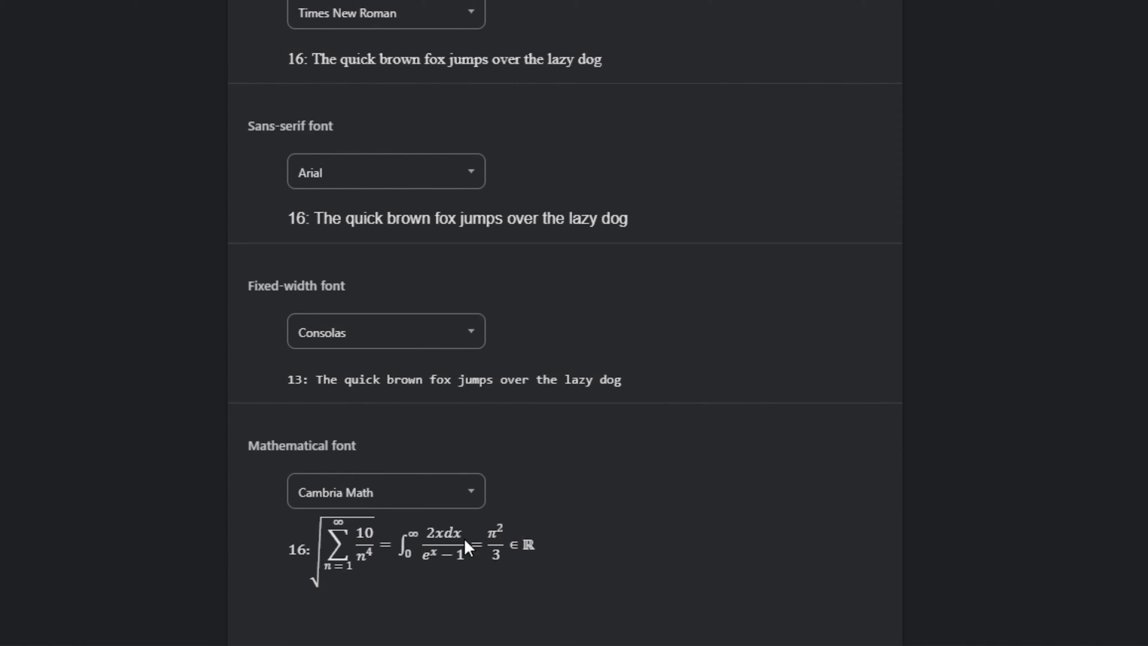
{"action": "scroll", "scroll_direction": "up", "scroll_amount": 3}
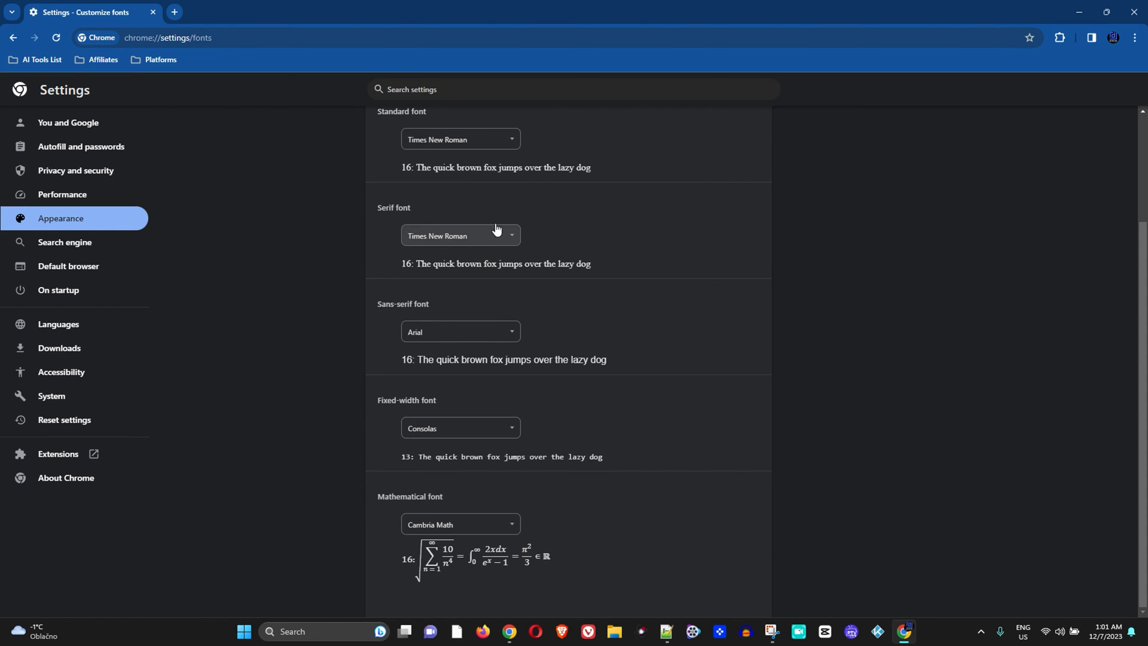
{"action": "mouse_move", "coordinate": [489, 450]}
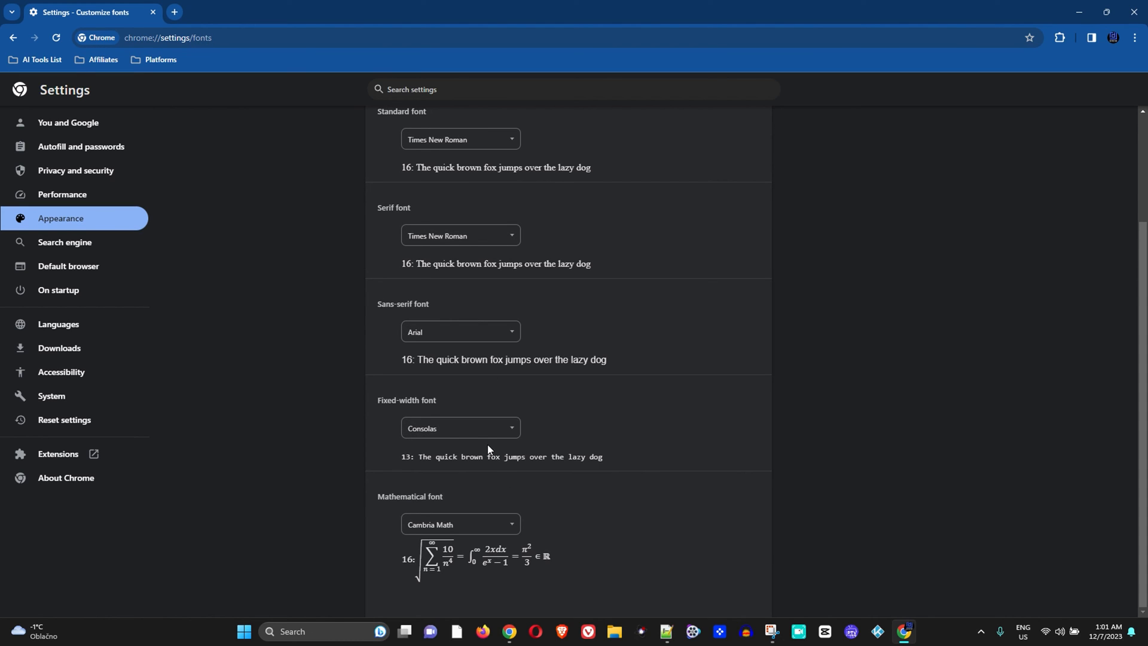
{"action": "mouse_move", "coordinate": [919, 251]}
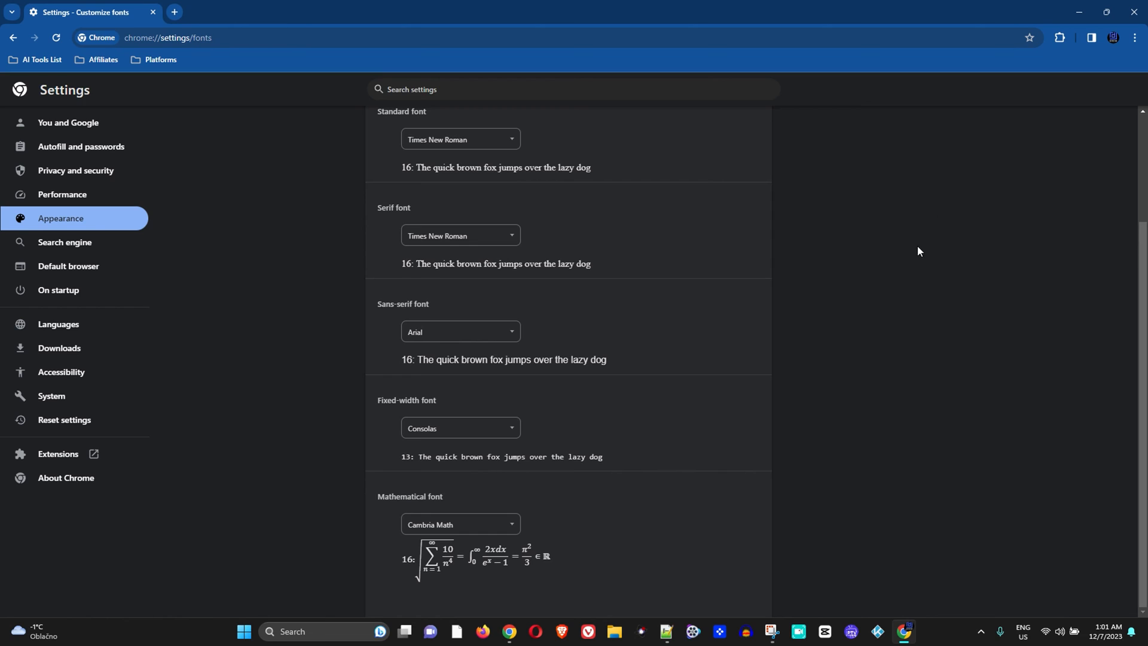
{"action": "mouse_move", "coordinate": [821, 259]}
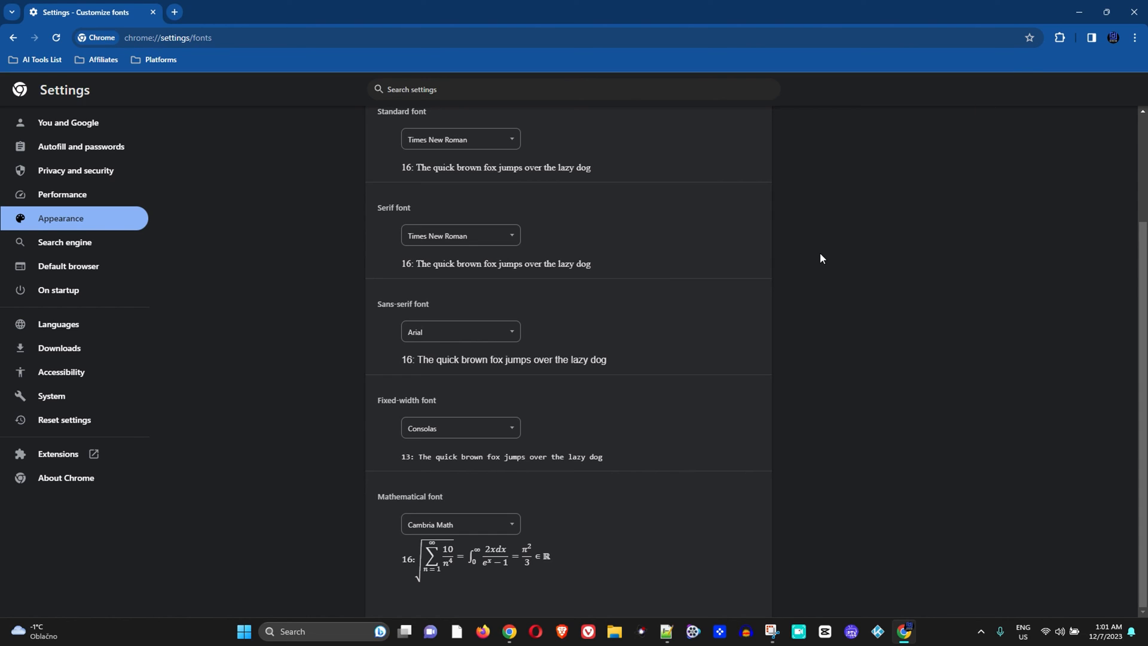
{"action": "mouse_move", "coordinate": [821, 259]}
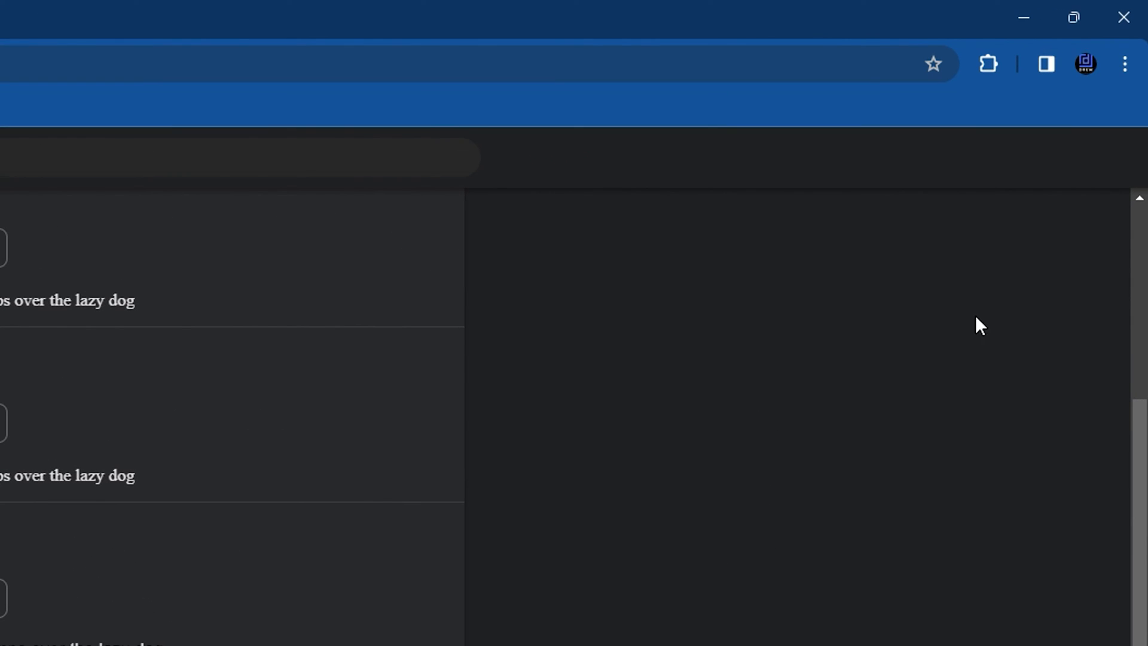
Open About Google Chrome, showing version 119.0.6045.200 awaiting a relaunch.
{"action": "left_click", "coordinate": [1125, 64]}
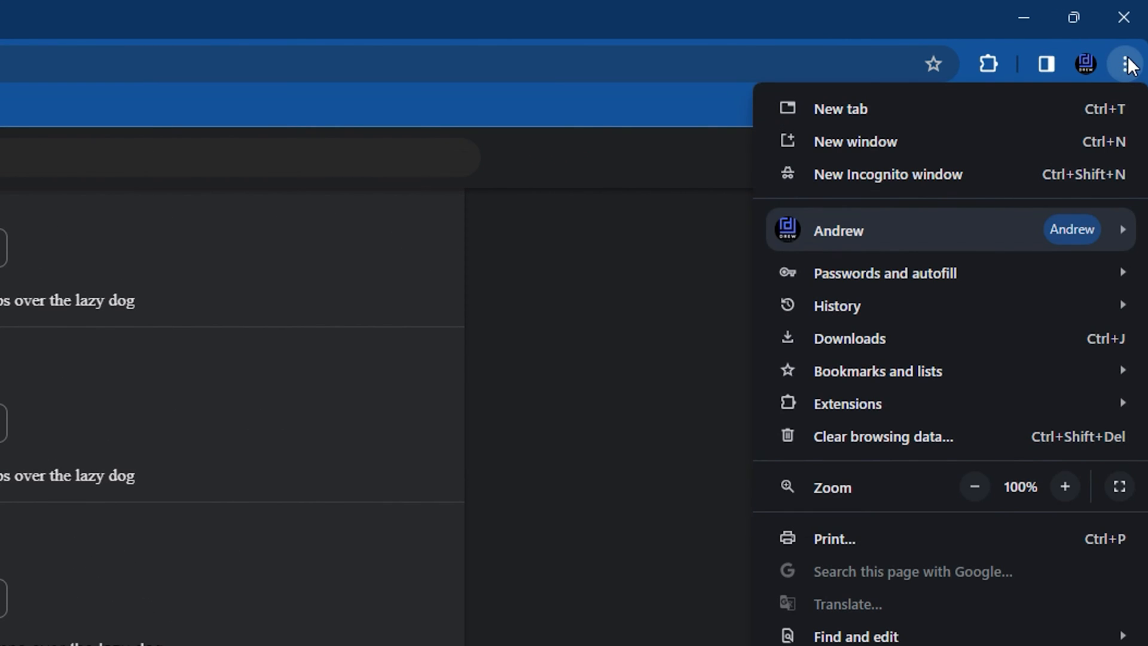
{"action": "mouse_move", "coordinate": [887, 477]}
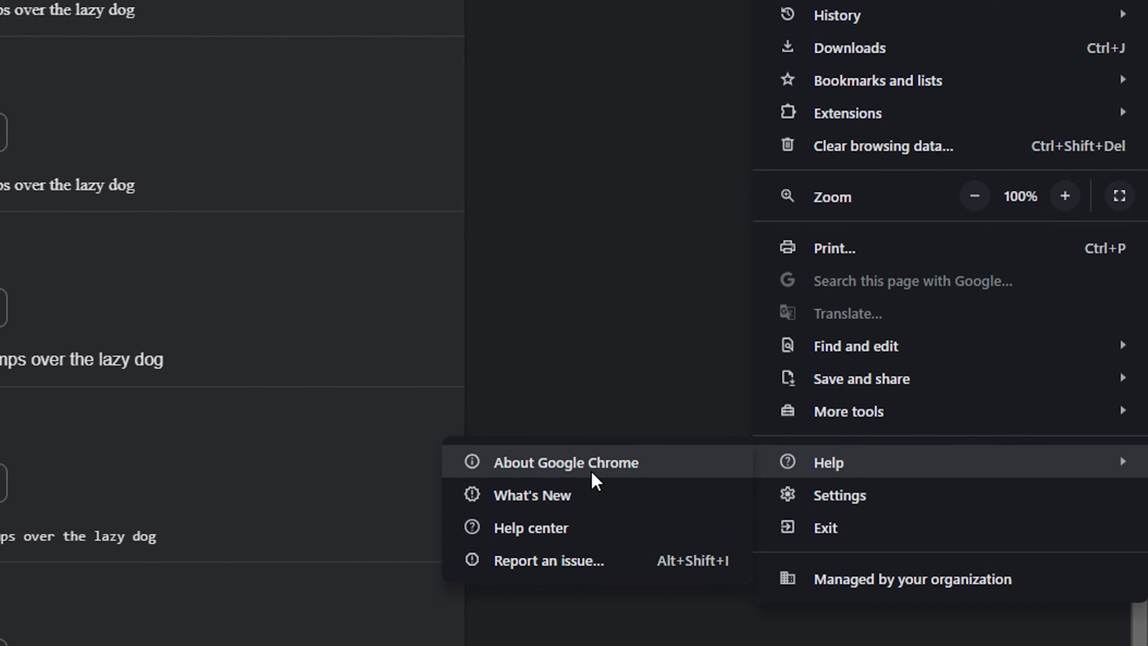
{"action": "left_click", "coordinate": [566, 462]}
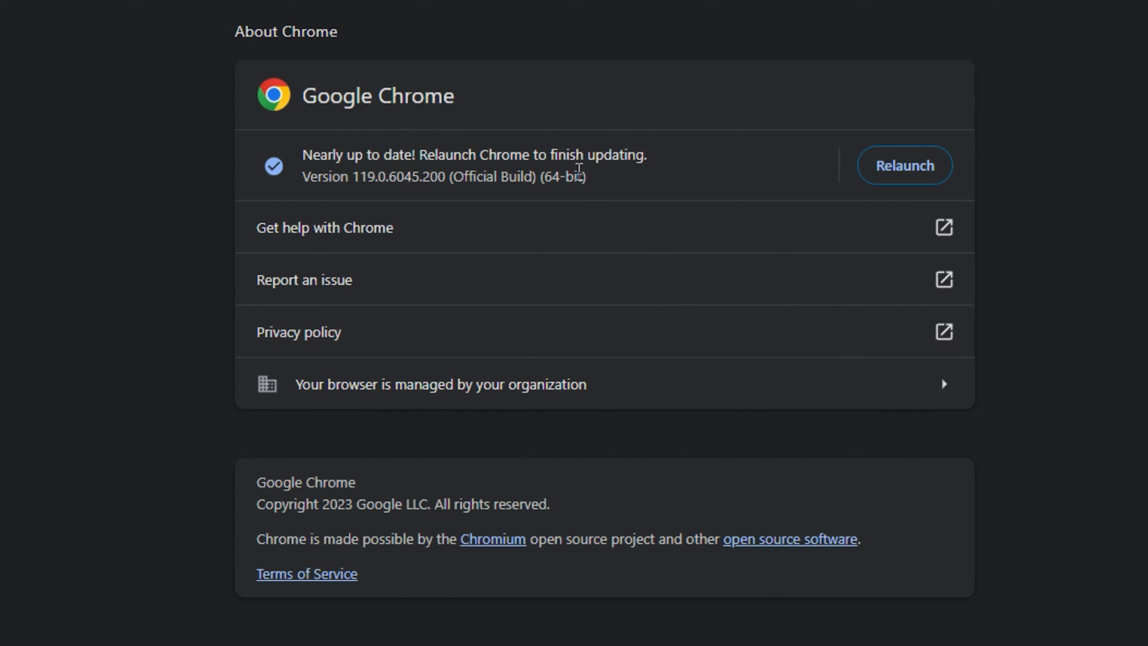
{"action": "mouse_move", "coordinate": [972, 169]}
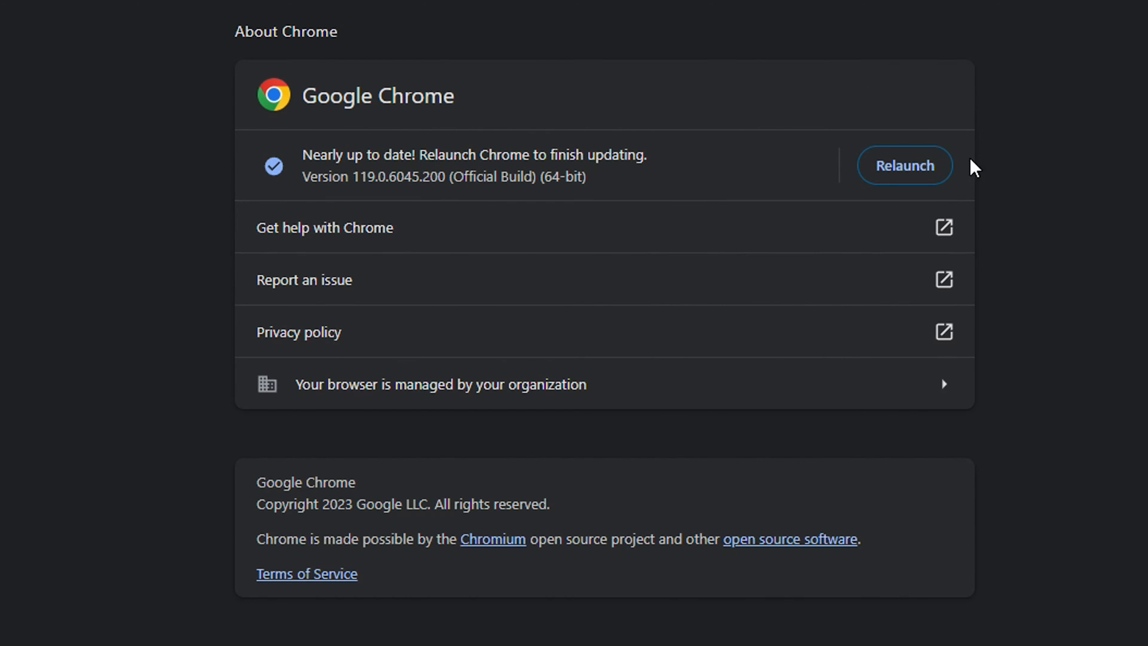
{"action": "mouse_move", "coordinate": [901, 177]}
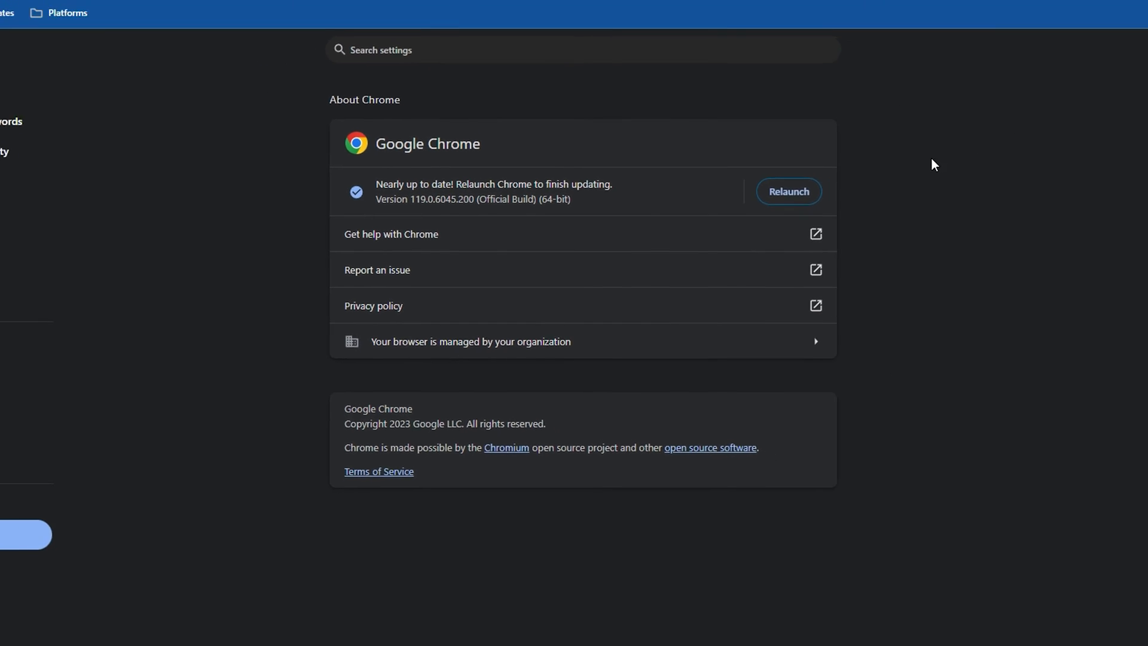
Relaunch Chrome to finish updating to version 120.0.6099.71.
{"action": "left_click", "coordinate": [788, 191]}
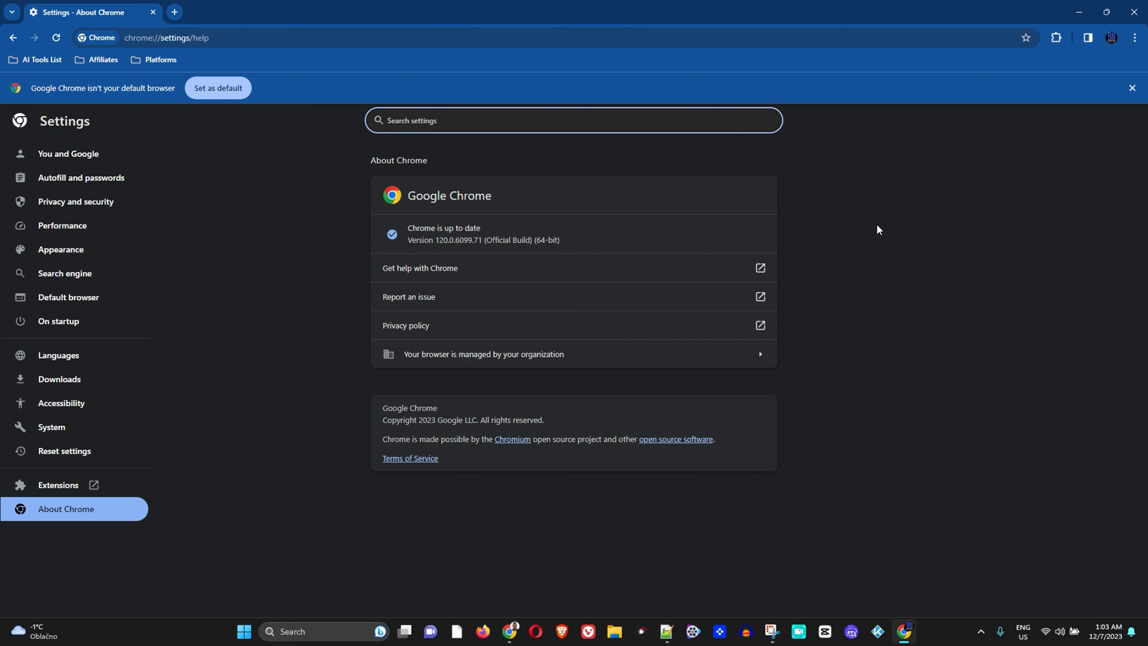
{"action": "mouse_move", "coordinate": [858, 222]}
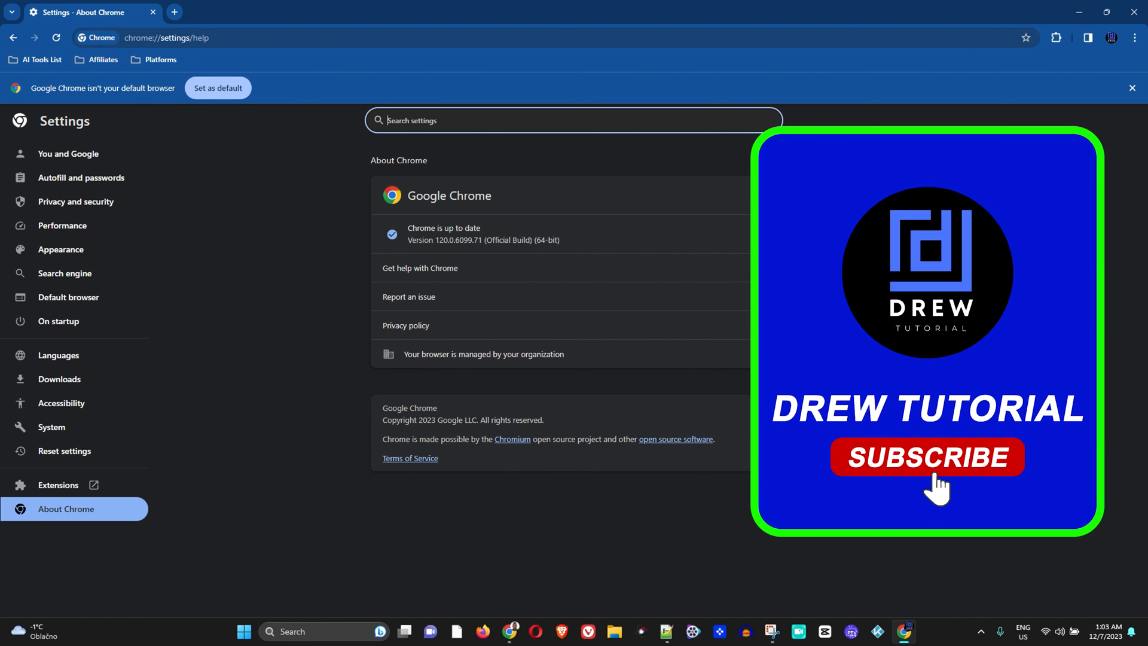
{"action": "mouse_move", "coordinate": [858, 221]}
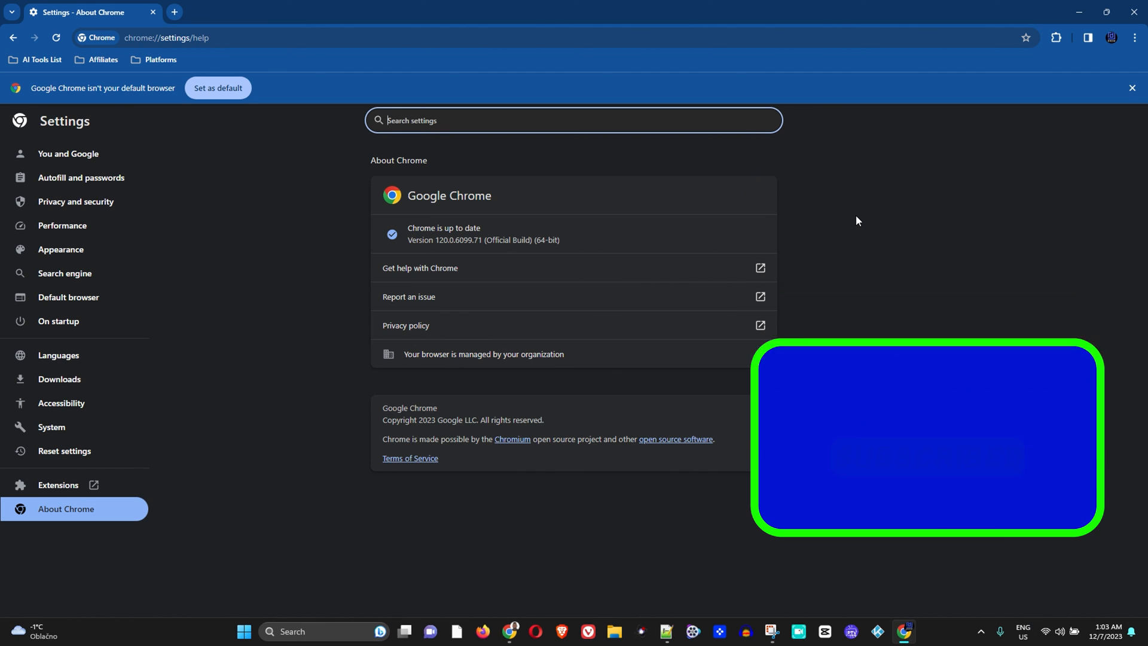